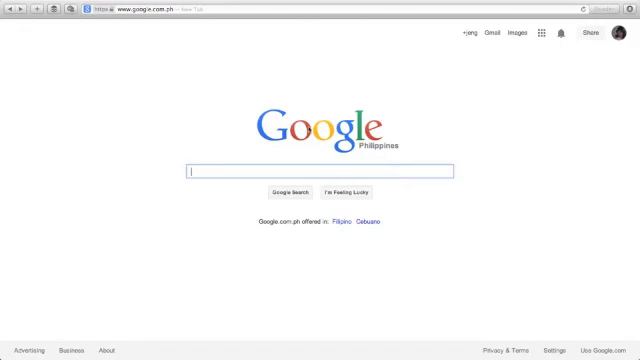
Step: Search Google for 'clickbank' and open the 'ClickBank: Grow Your Digital Empire' result
type("clickbank")
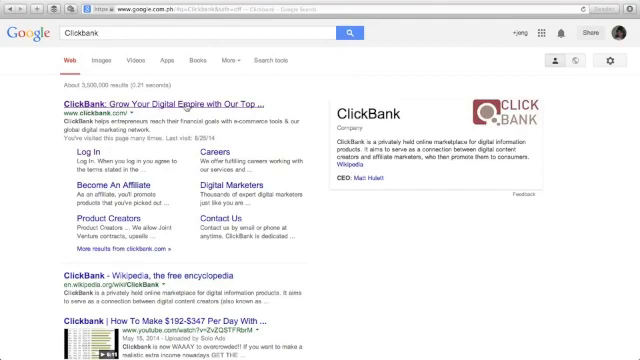
left_click(117, 105)
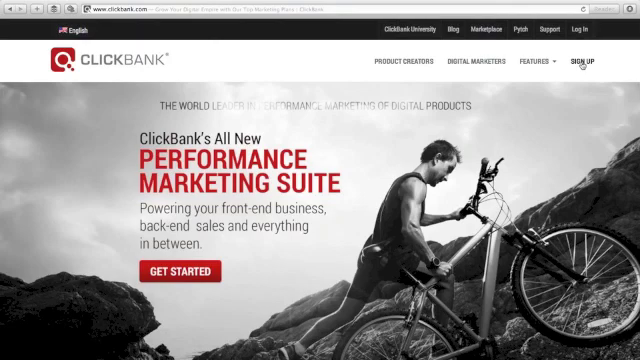
Step: Open the SIGN UP form and scroll through the registration fields and client contract
left_click(585, 62)
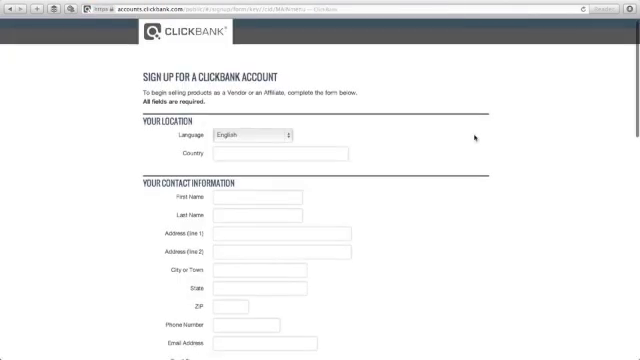
scroll("down", 3)
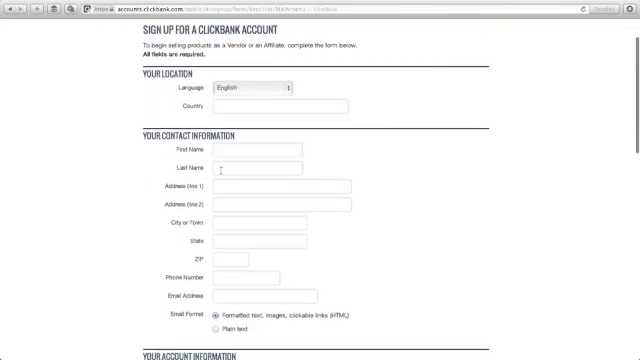
scroll("down", 3)
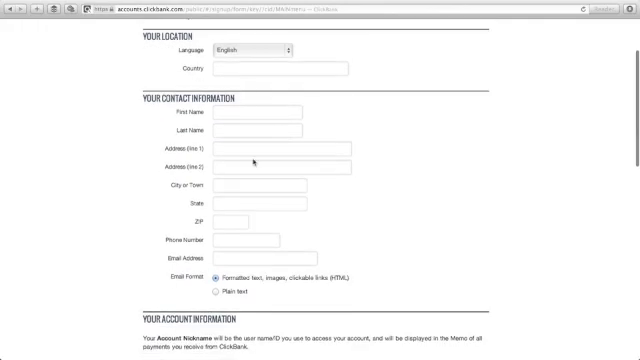
scroll("down", 3)
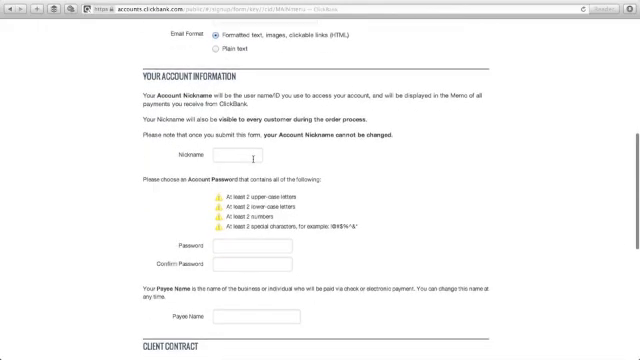
scroll("down", 3)
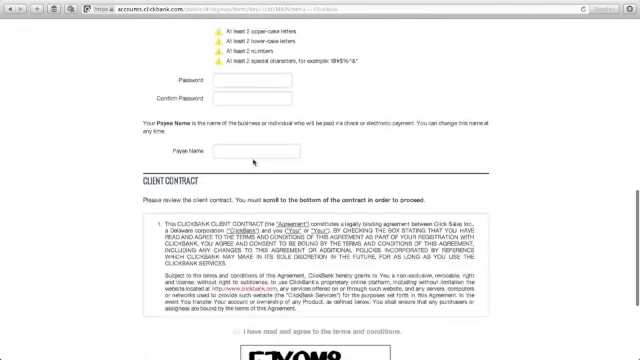
scroll("down", 3)
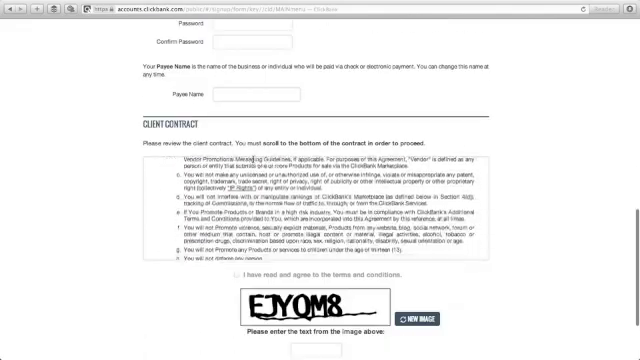
scroll("down", 3)
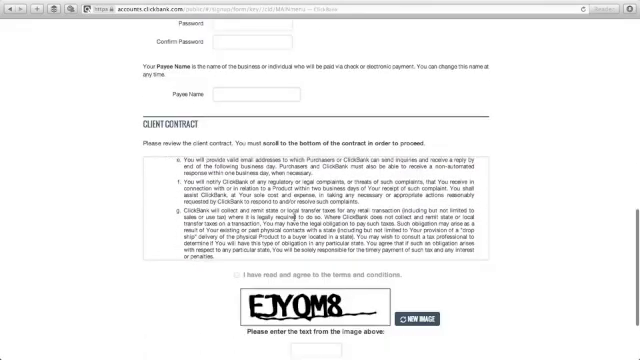
scroll("down", 3)
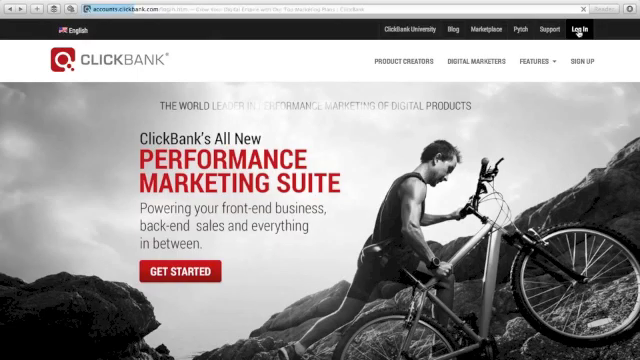
Step: Log in with the account nickname and password, then go to the SETTINGS tab
left_click(578, 28)
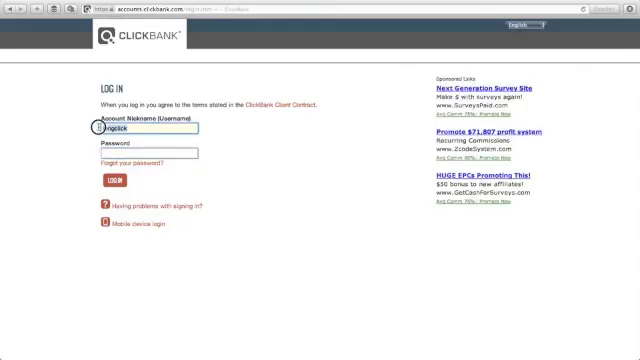
left_click(150, 152)
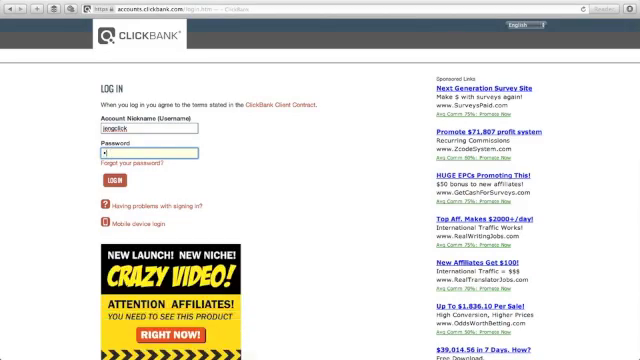
left_click(109, 184)
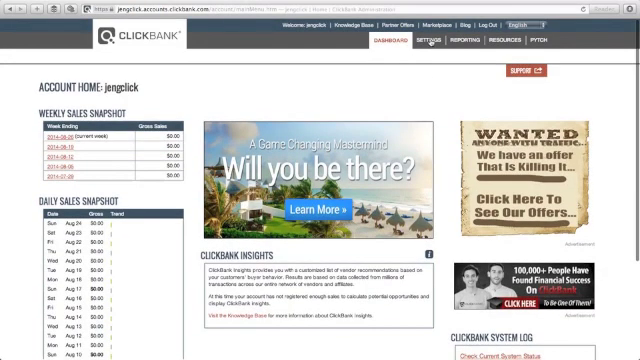
left_click(402, 41)
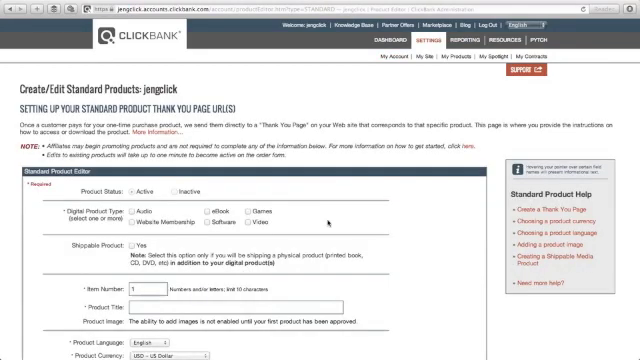
Step: Tick eBook as the Digital Product Type in the Standard Product Editor
scroll("down", 3)
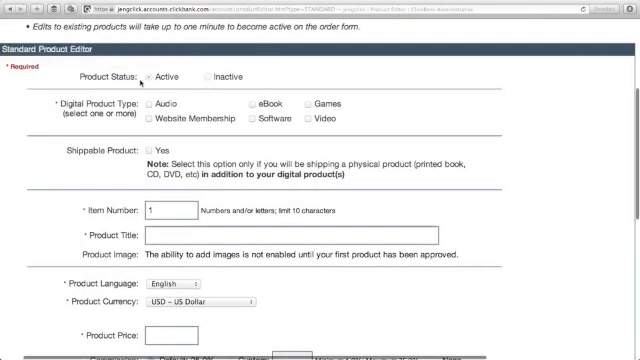
scroll("down", 3)
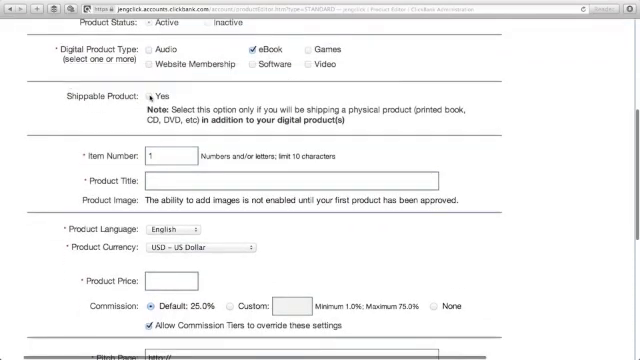
left_click(139, 98)
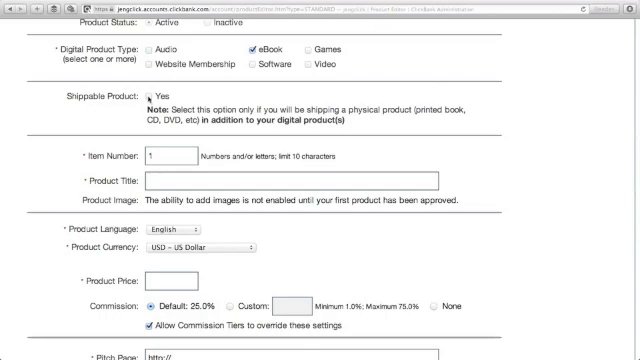
scroll("down", 3)
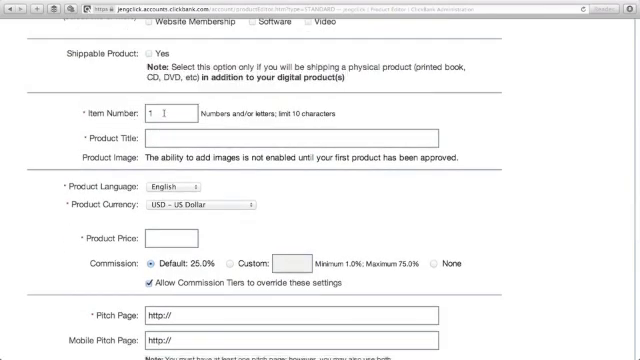
Step: Enter item number 1, title 'Business Online Automation' and price 37 in the product editor
left_click(160, 112)
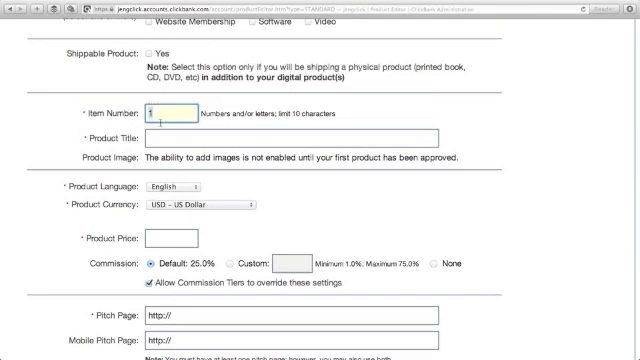
left_click(160, 132)
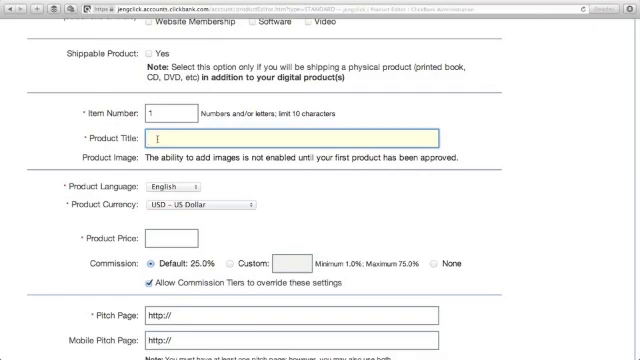
type("Business Online")
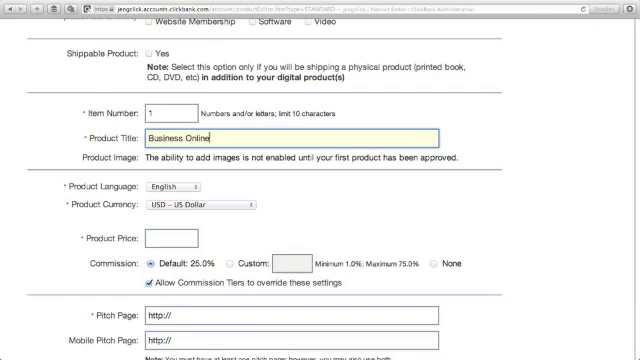
type("Automation")
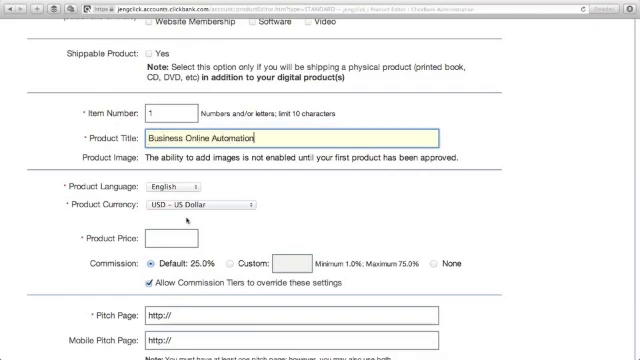
scroll("down", 3)
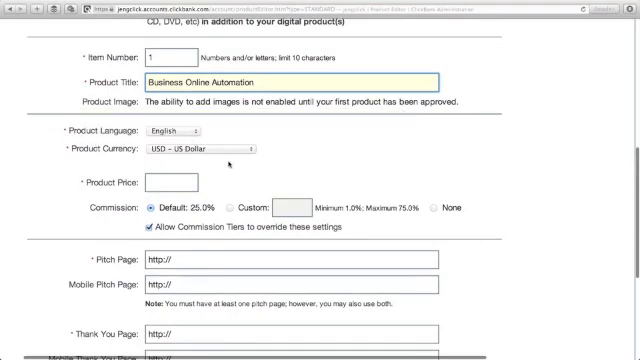
left_click(200, 150)
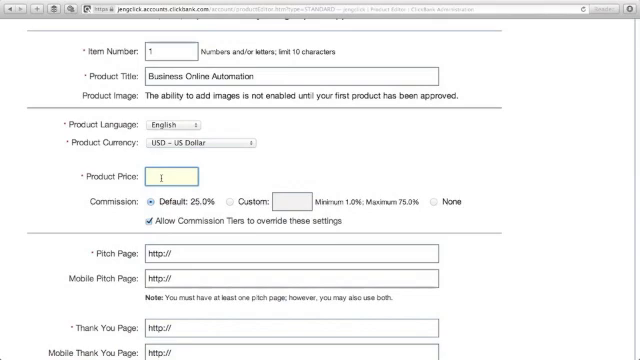
type("37.00")
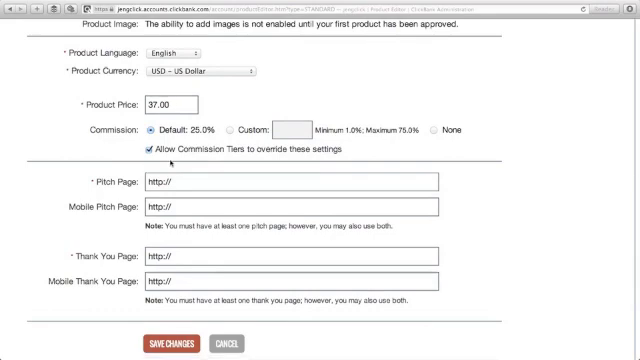
mouse_move(307, 158)
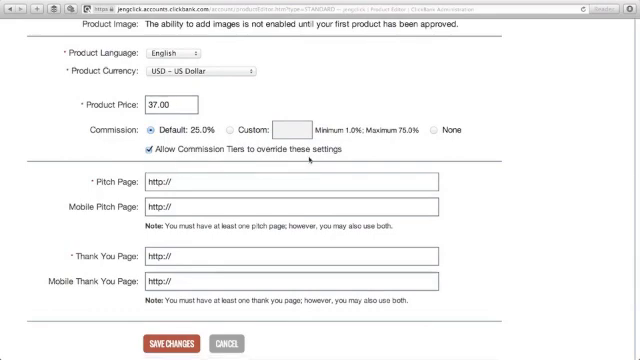
Step: Fill in the pitch page and thank-you page URLs and save the product
scroll("down", 3)
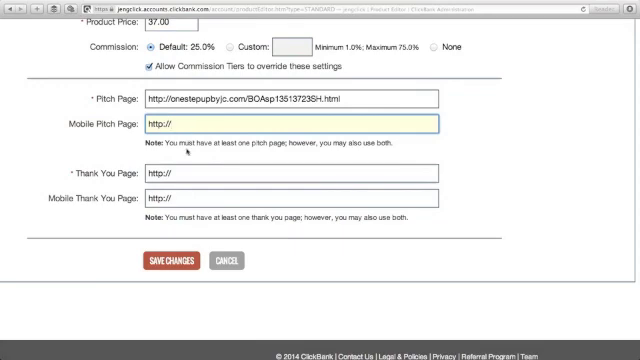
scroll("down", 3)
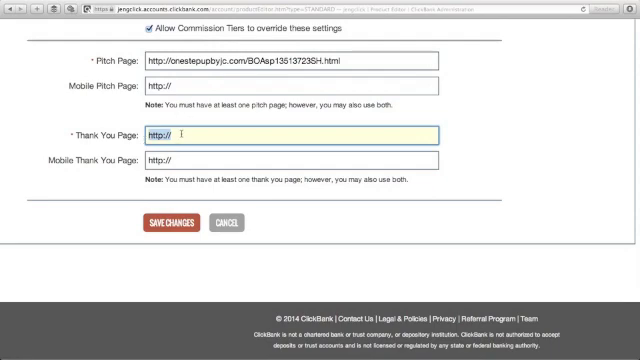
mouse_move(228, 140)
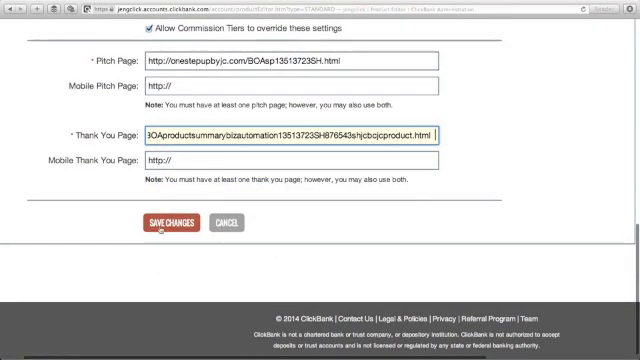
left_click(168, 222)
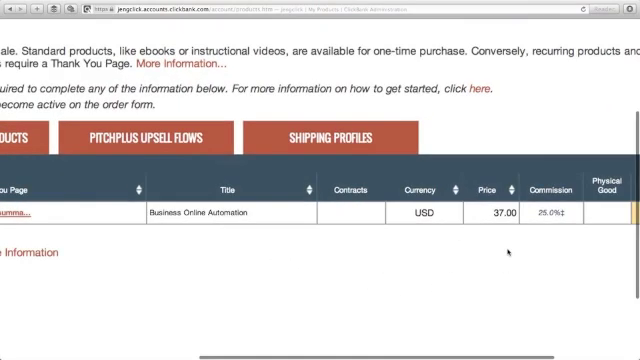
Step: Open the Request Product Approval form for Business Online Automation from My Products
scroll("right", 3)
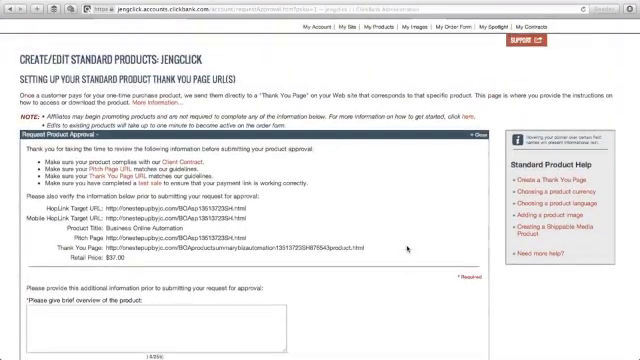
Step: Enter the overview 'Build your "OWN" online business and have the full control...' in the approval form
scroll("down", 3)
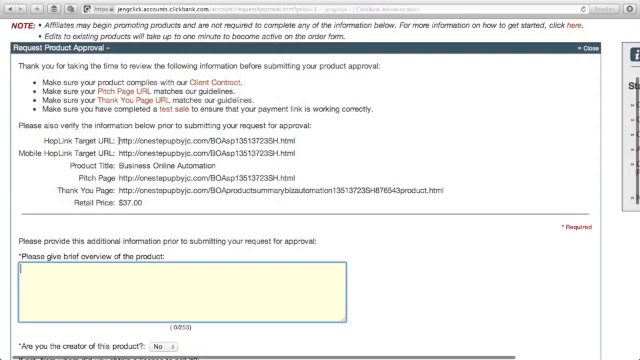
scroll("down", 3)
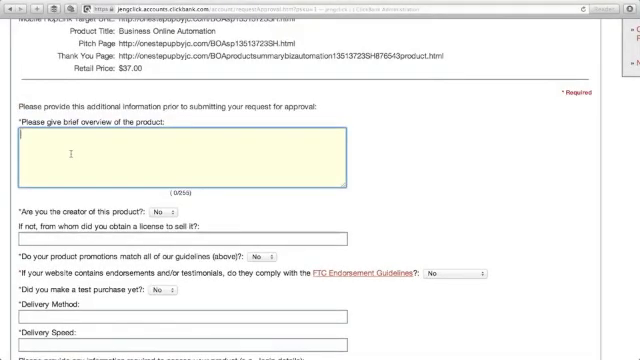
type("Build your \"OWN\" online business and have the full control of your products or services, full control of your mailing lists, build high quality targeted customer base, convert leads to buyers & have the limitless income streams online.")
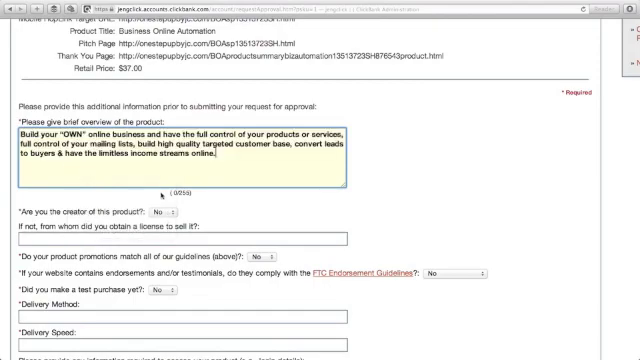
scroll("down", 3)
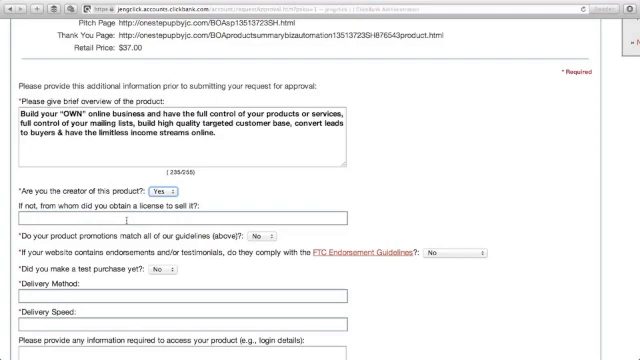
Step: Answer Yes for creator and guidelines, and Not Applicable for FTC Endorsement Guidelines
scroll("down", 3)
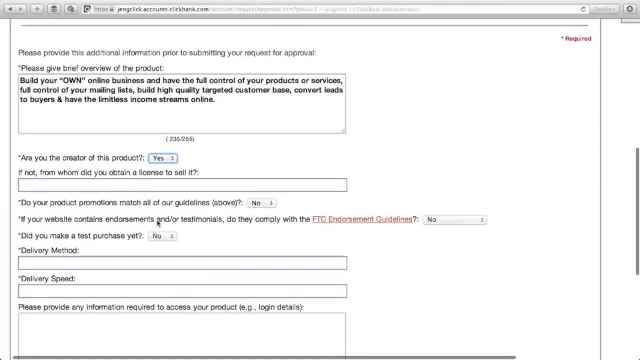
scroll("down", 3)
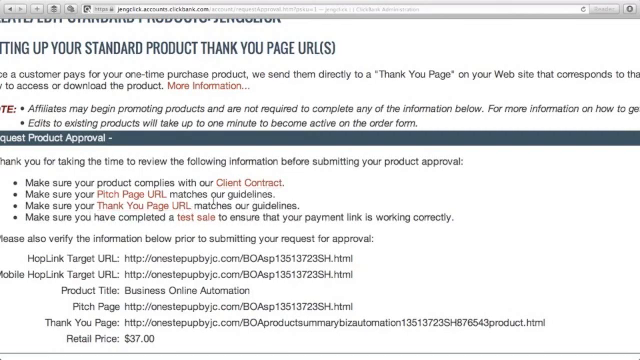
scroll("down", 3)
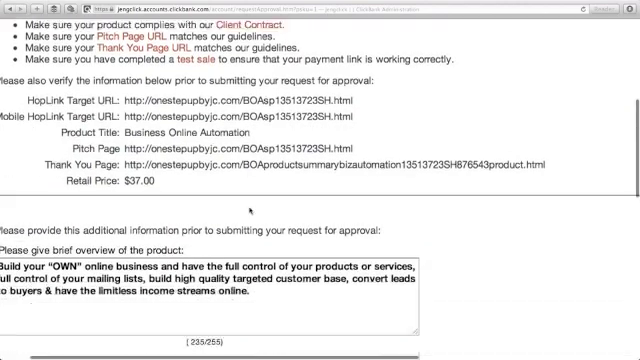
scroll("down", 3)
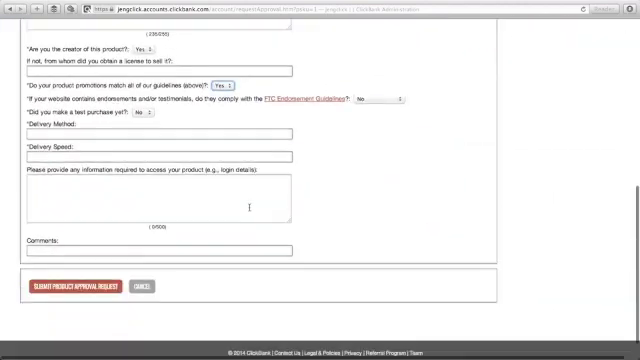
scroll("down", 3)
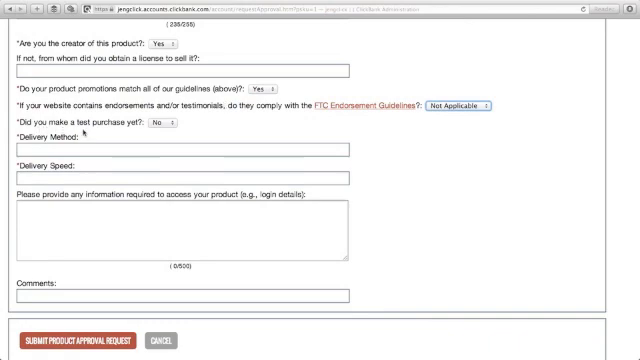
Step: Answer Yes to test purchase and enter download delivery with immediate delivery speed
left_click(163, 124)
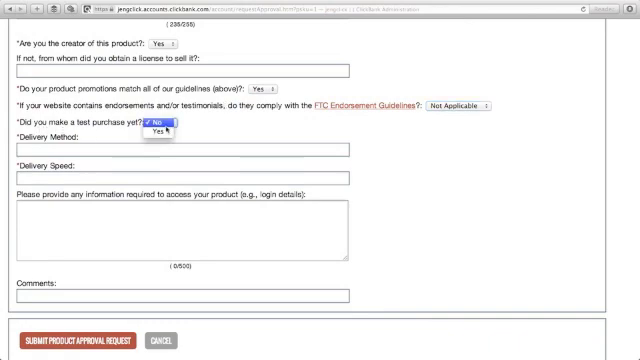
left_click(158, 131)
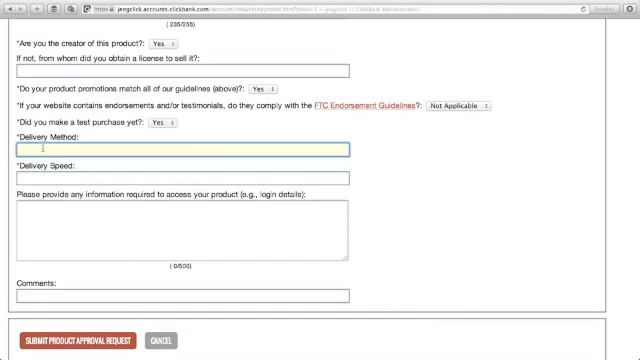
type("Digital produc")
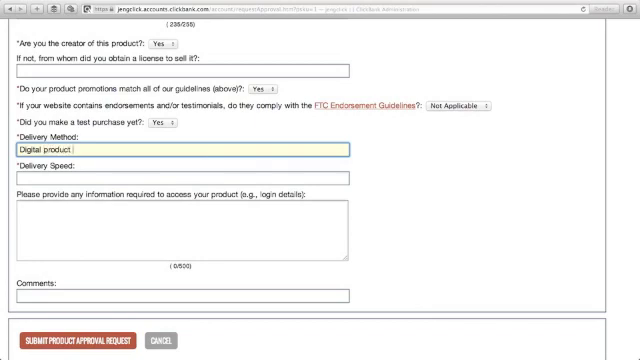
type("through")
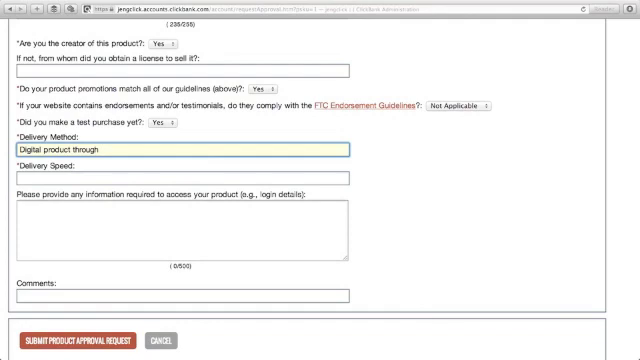
type("download")
left_click(183, 178)
type("Immdiately")
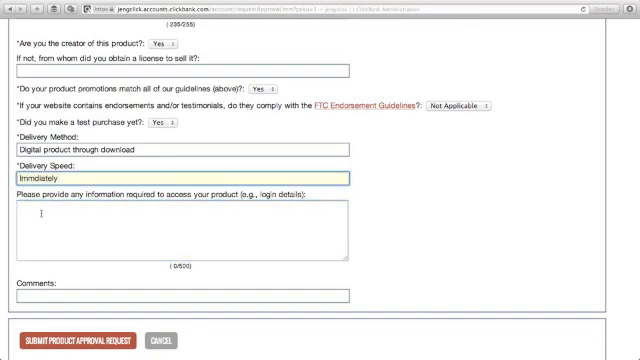
Step: Add a closing comment ('...from you soon') and submit the product approval request
scroll("down", 3)
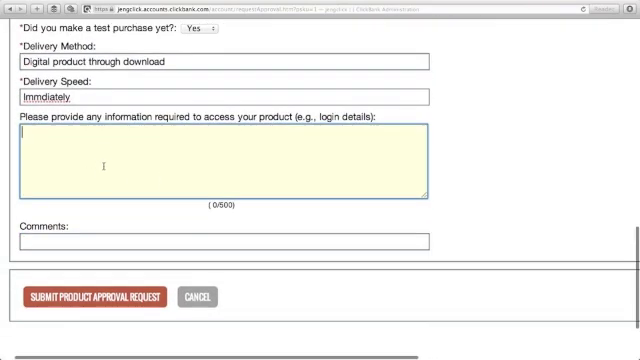
scroll("down", 3)
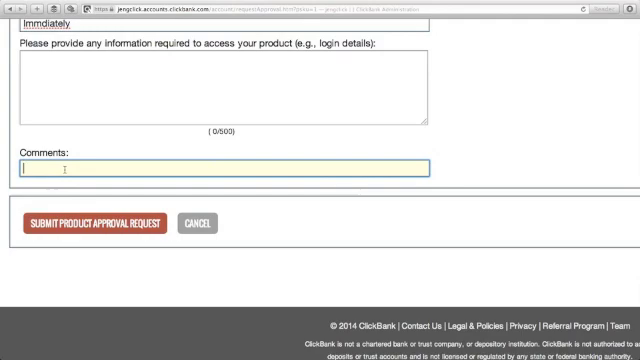
type("Looking fora")
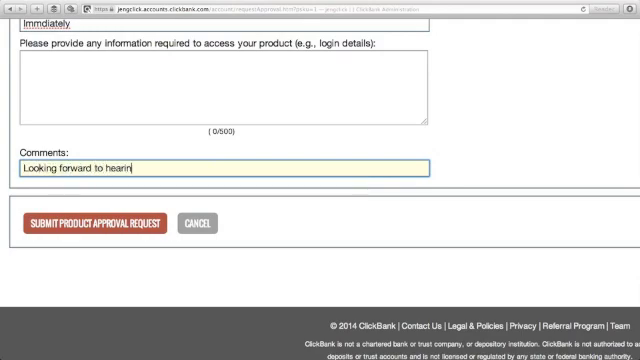
type("g from you soon")
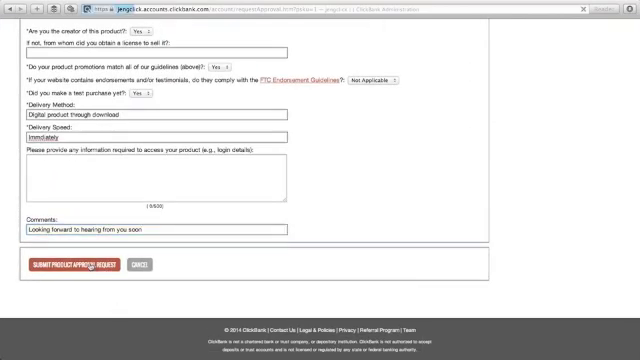
left_click(80, 262)
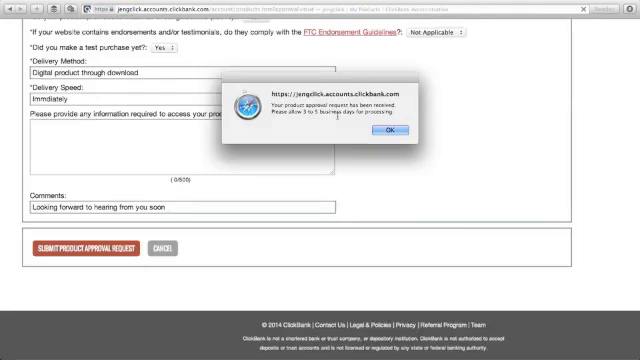